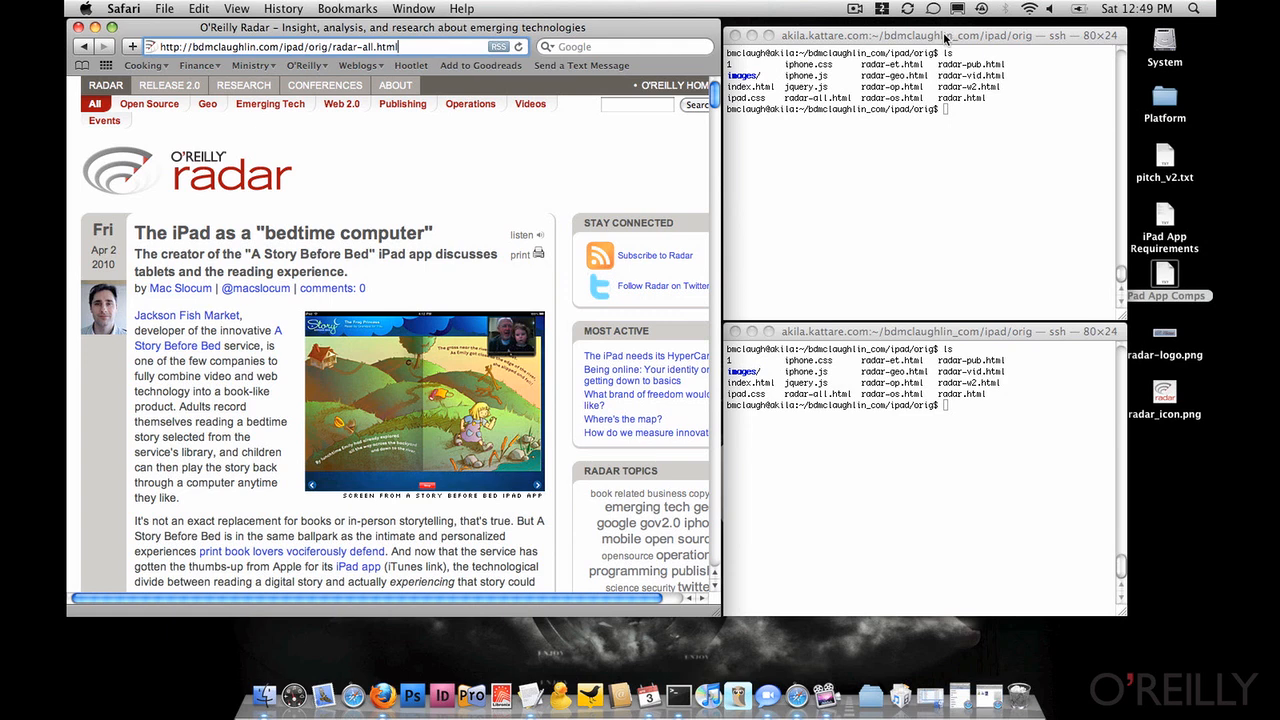
type("vi radar")
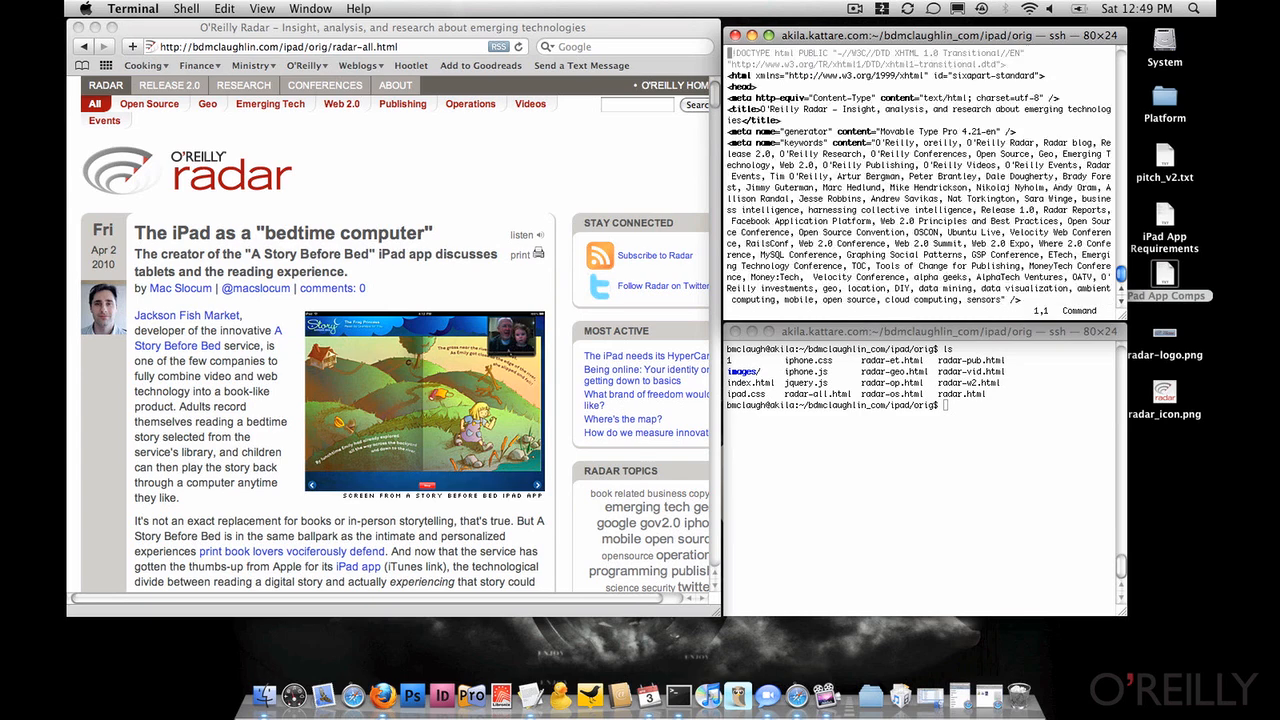
scroll("down", 3)
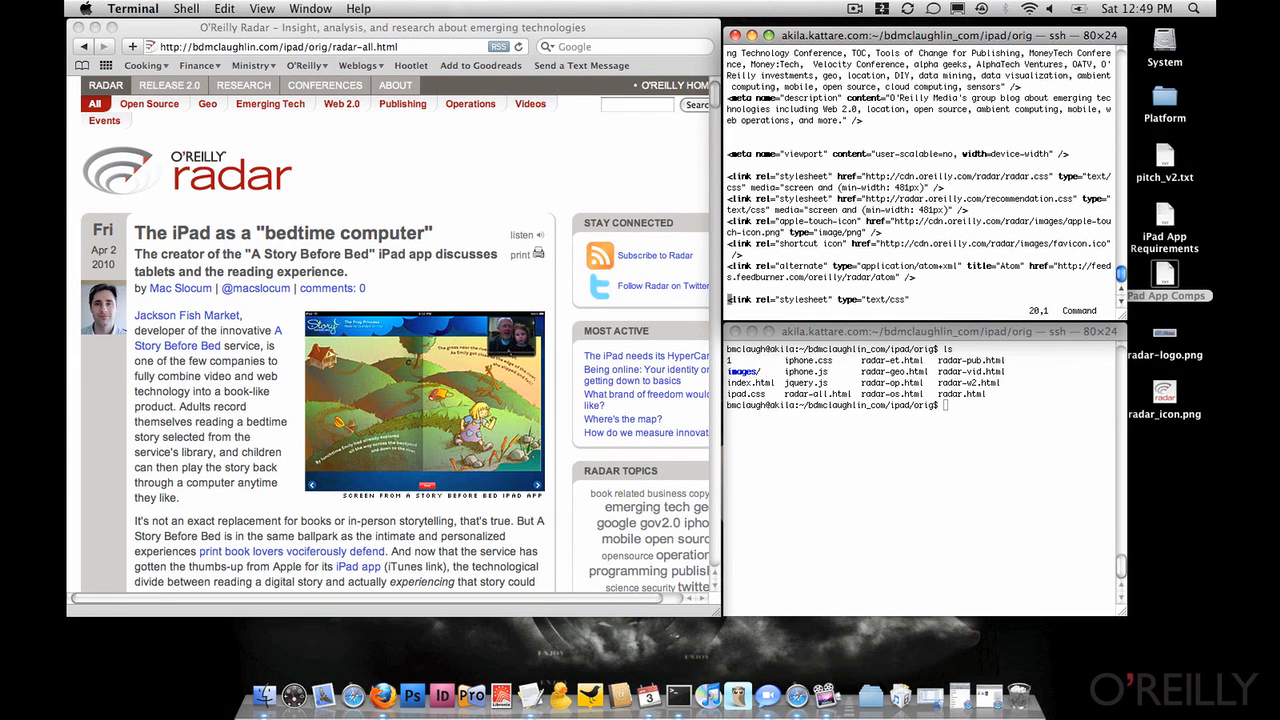
scroll("down", 3)
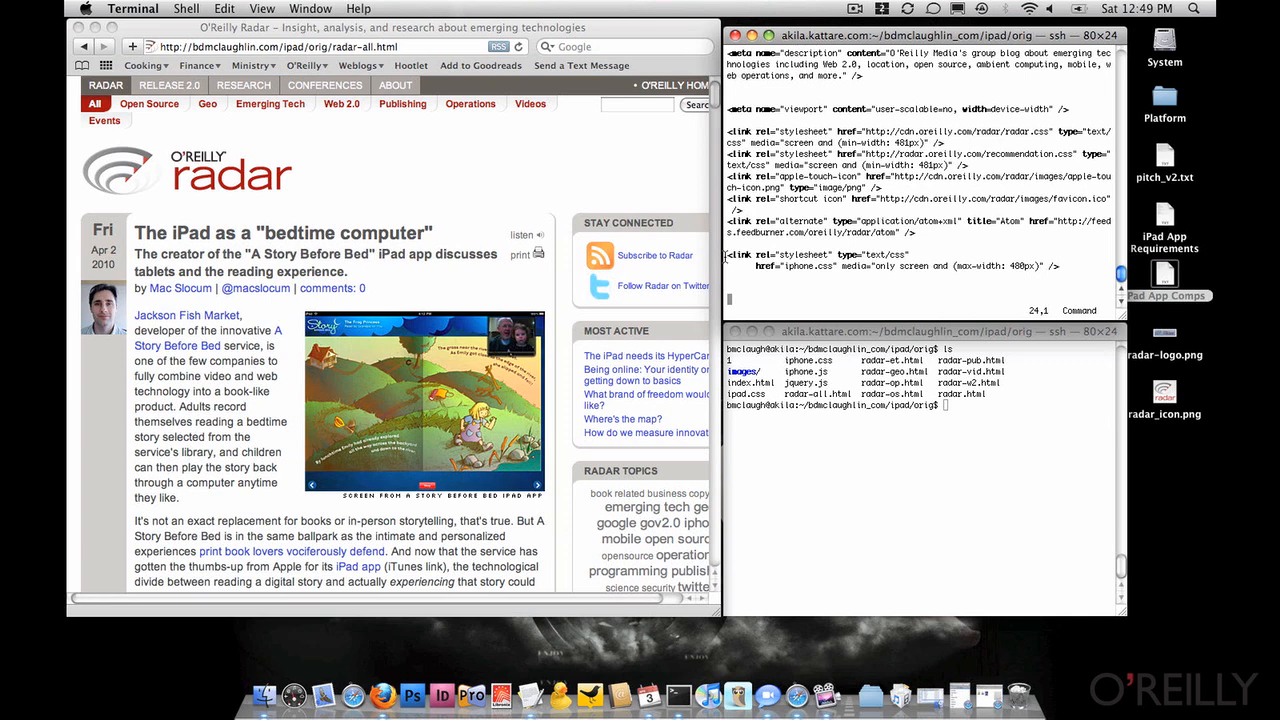
mouse_move(871, 273)
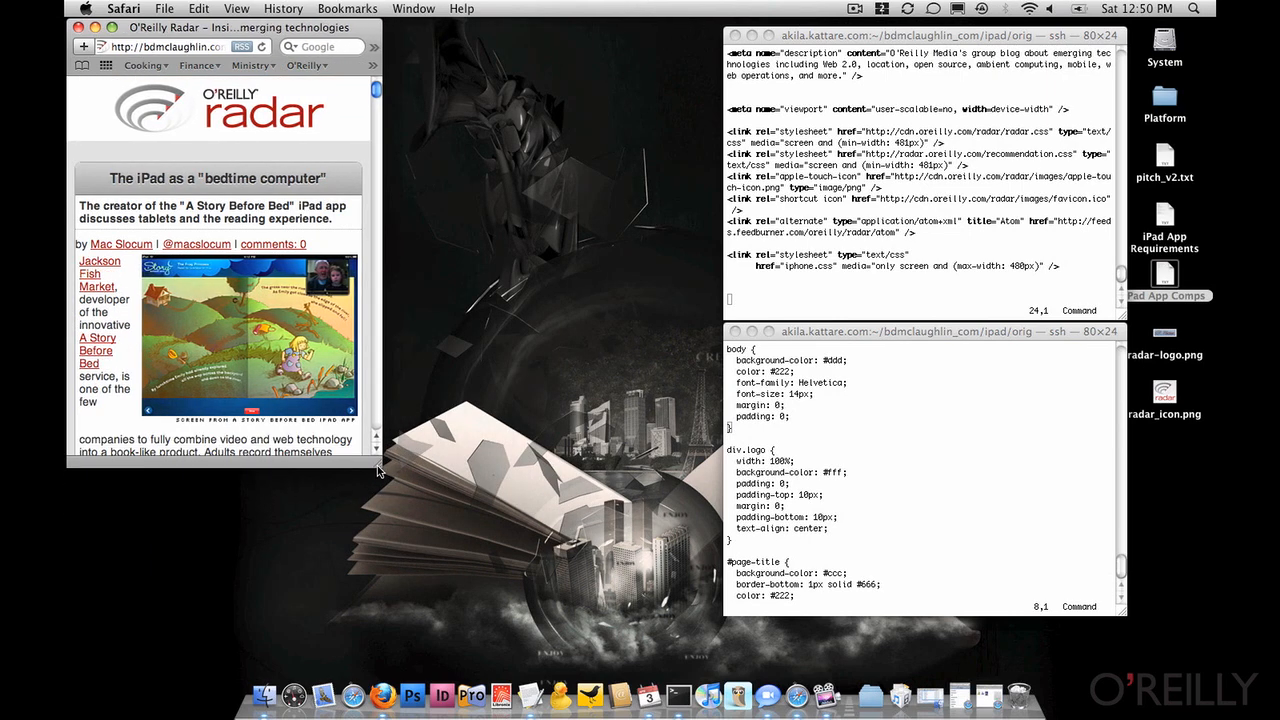
scroll("down", 3)
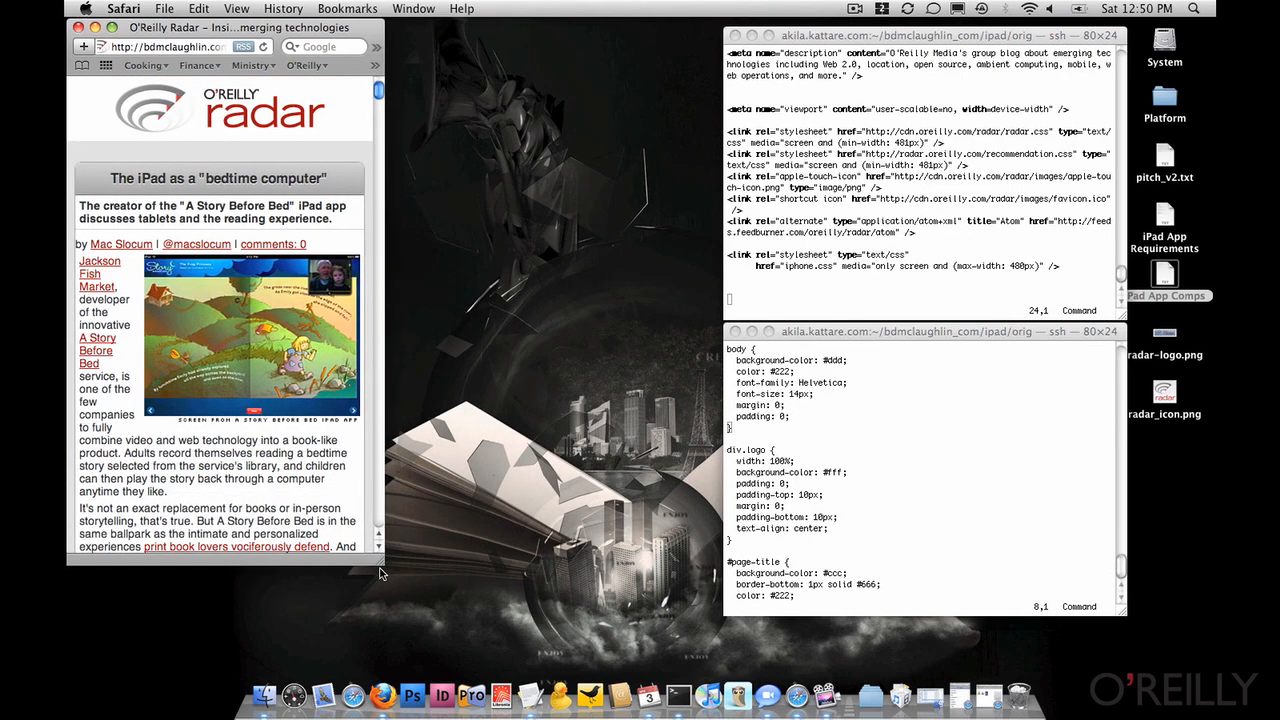
scroll("down", 3)
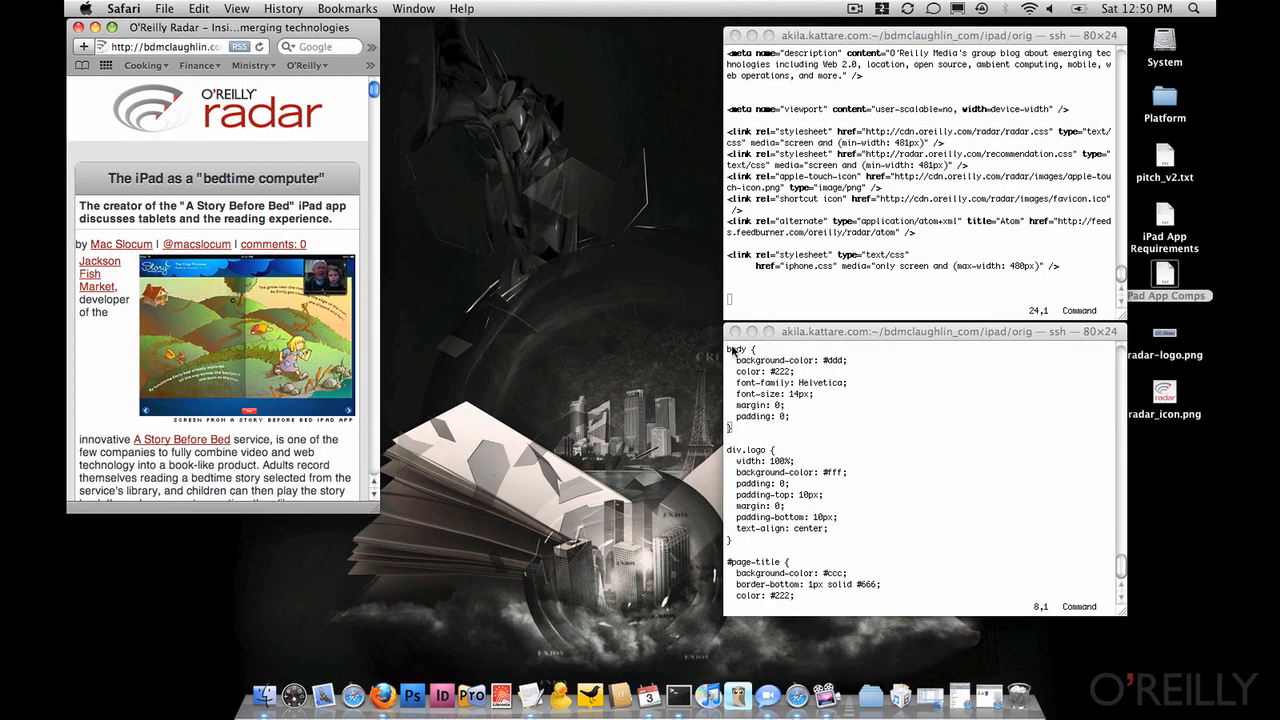
mouse_move(406, 336)
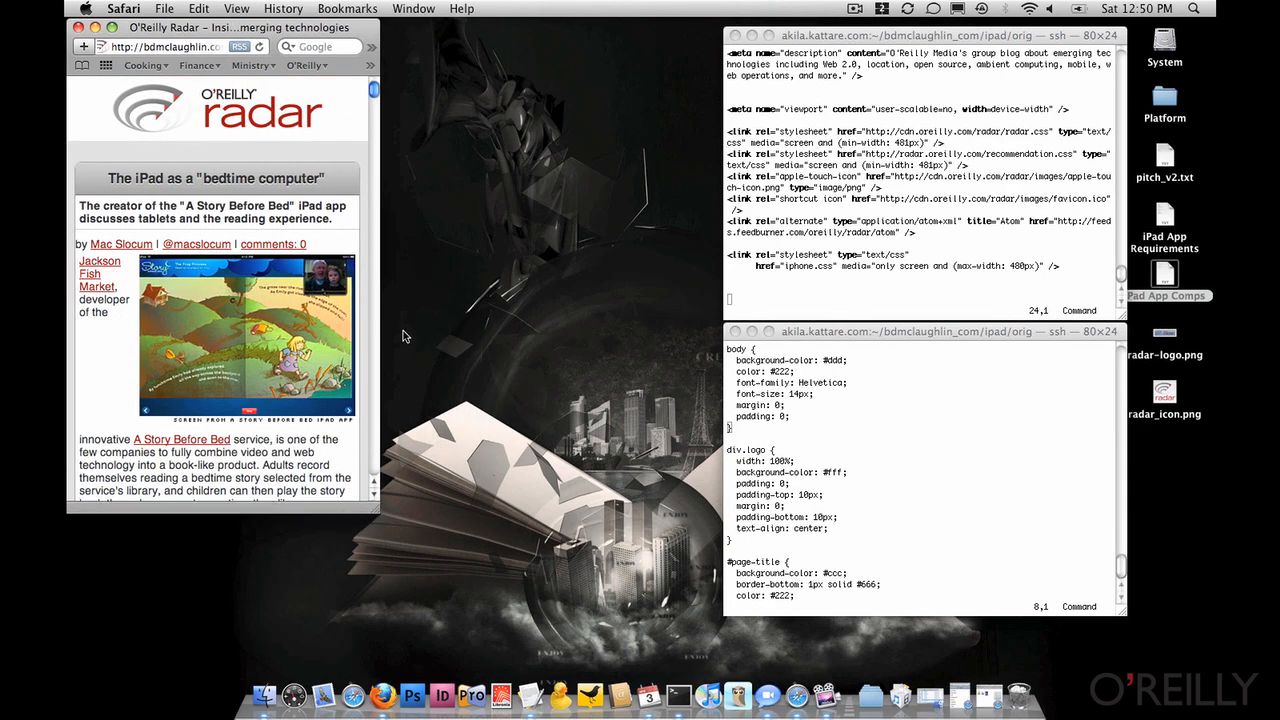
mouse_move(335, 342)
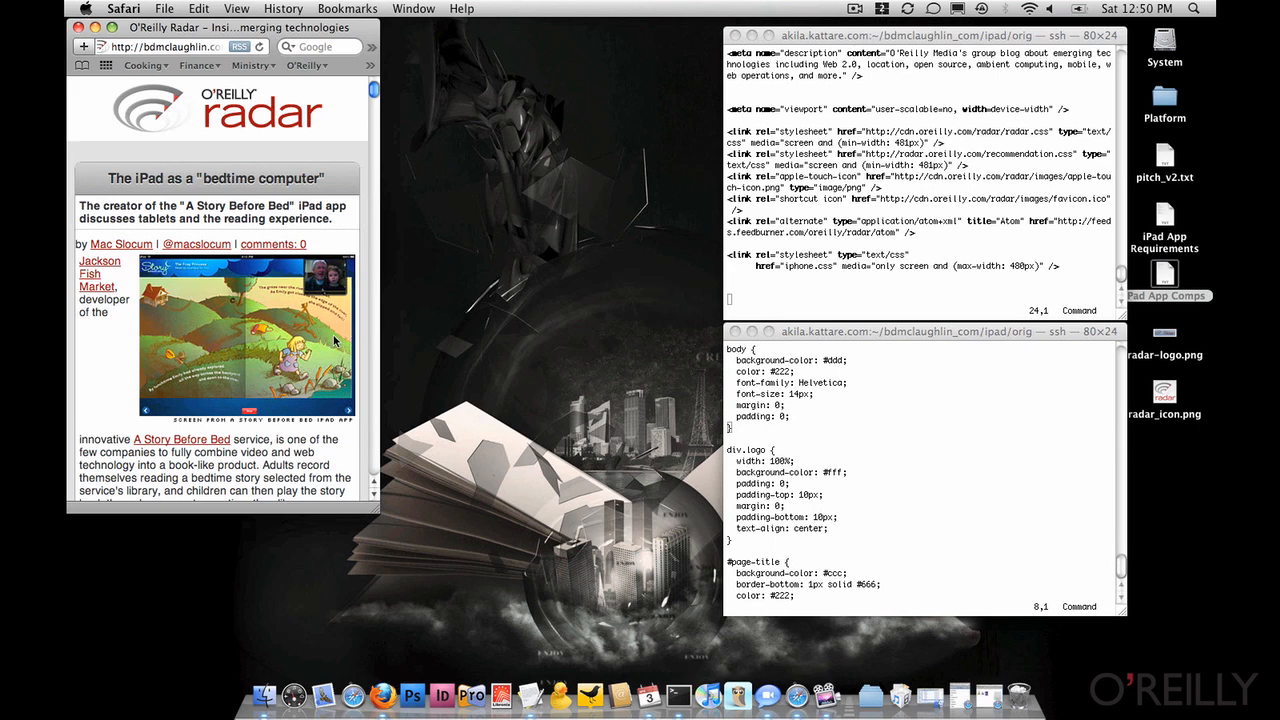